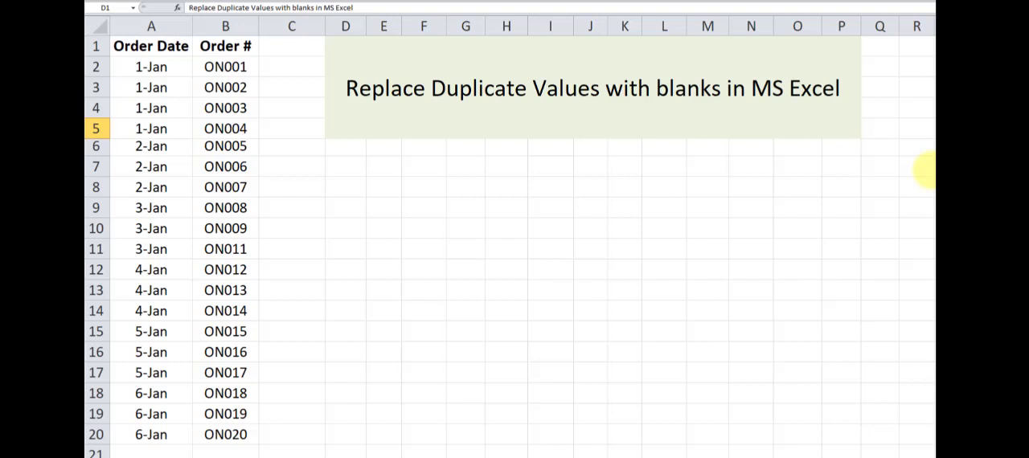
pyautogui.moveTo(932, 169)
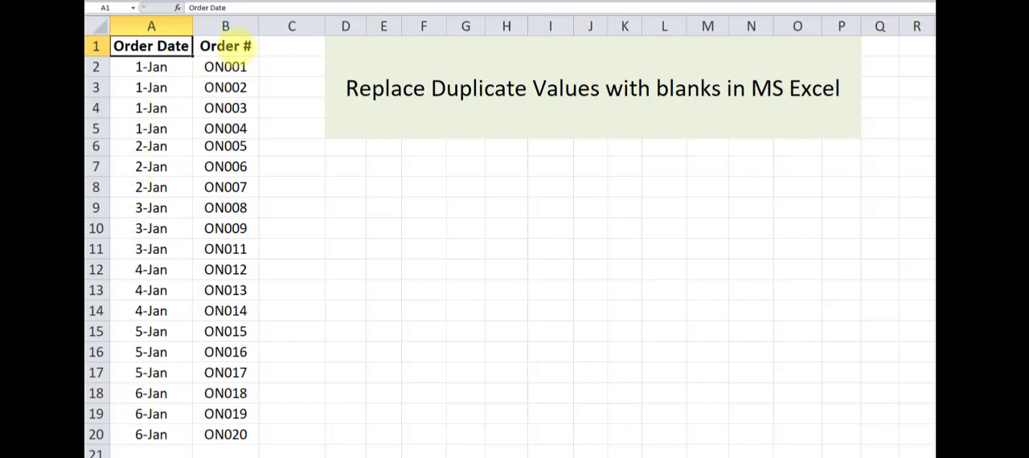
# Point out the Order # header and the repeated 1-Jan and 2-Jan date groups in column A
pyautogui.click(225, 45)
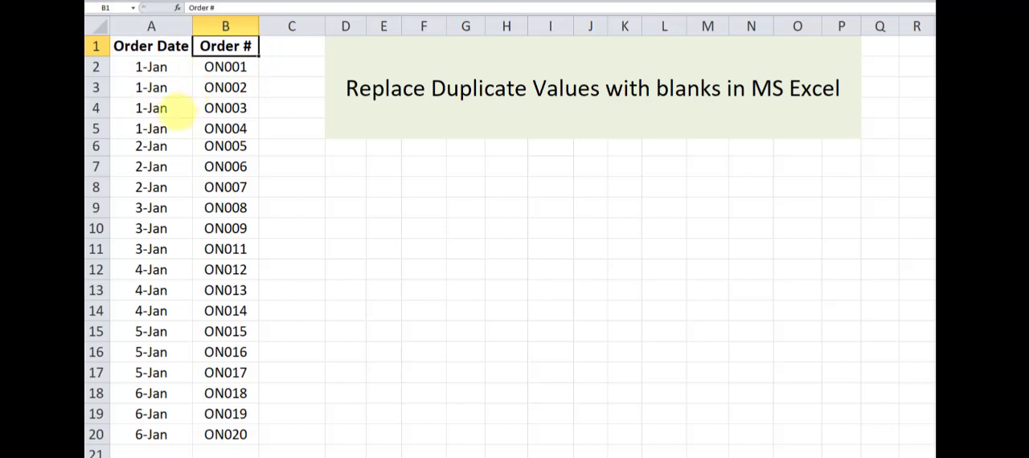
pyautogui.moveTo(151, 86)
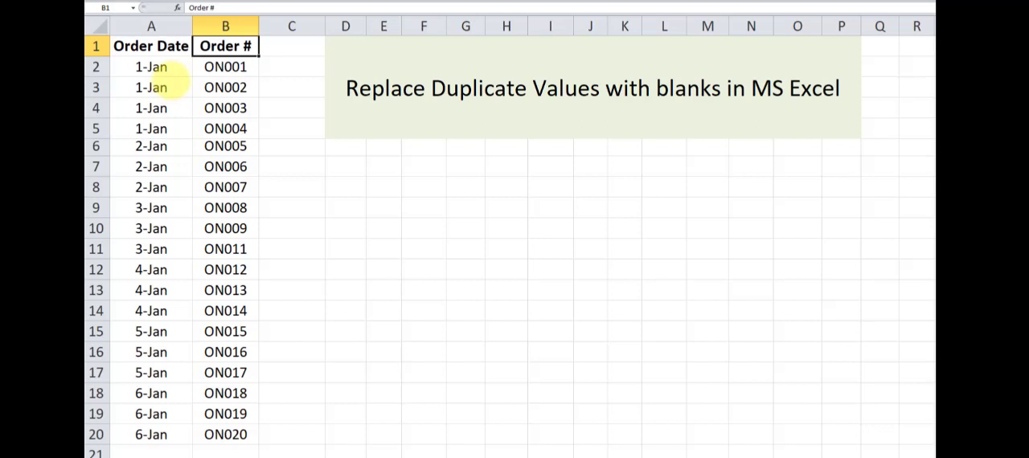
pyautogui.click(152, 25)
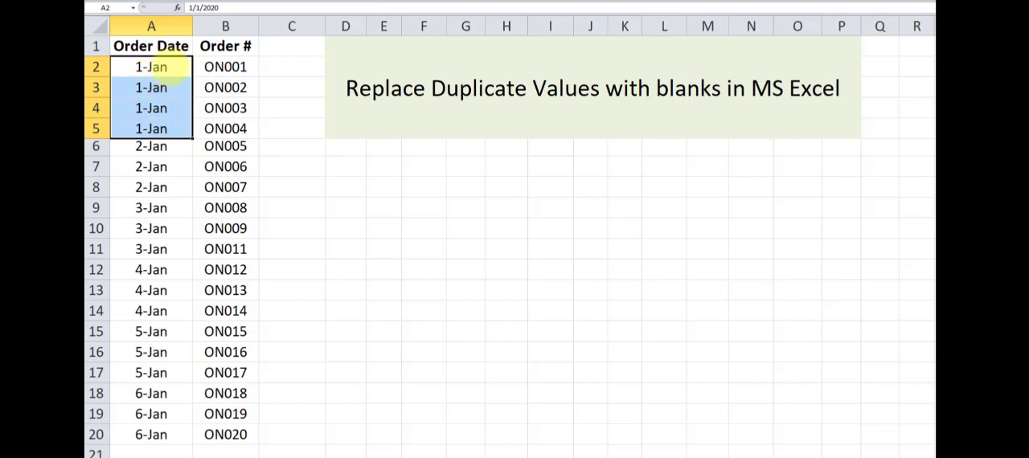
pyautogui.click(151, 67)
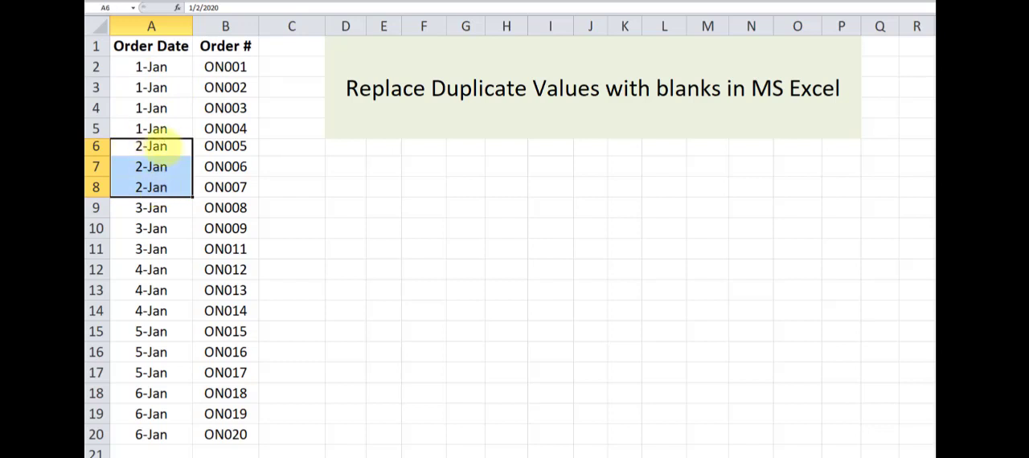
# Mark the first occurrence of each date from 1-Jan through 6-Jan, then clear the marks
pyautogui.click(151, 145)
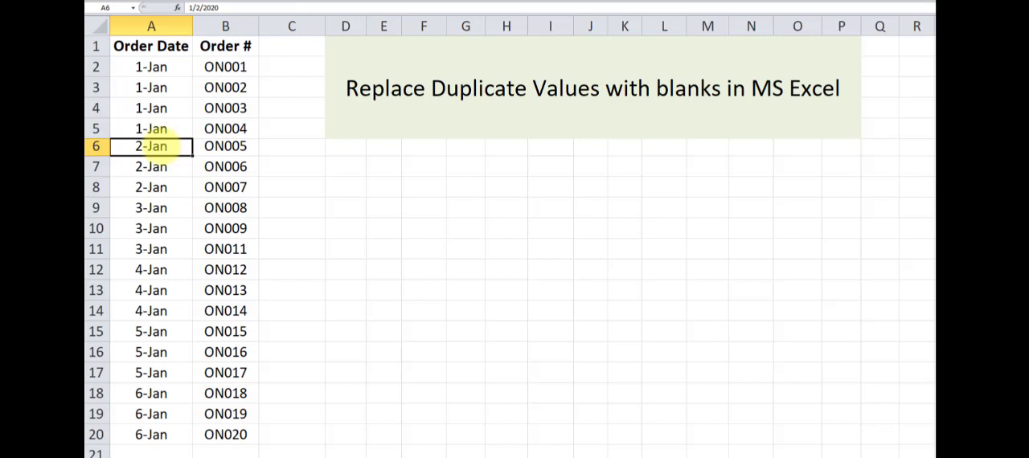
pyautogui.moveTo(151, 207)
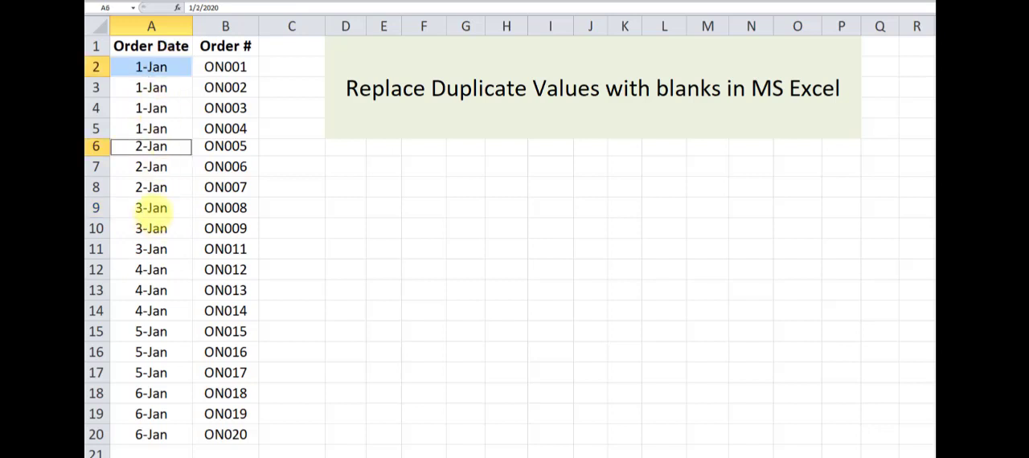
pyautogui.click(151, 270)
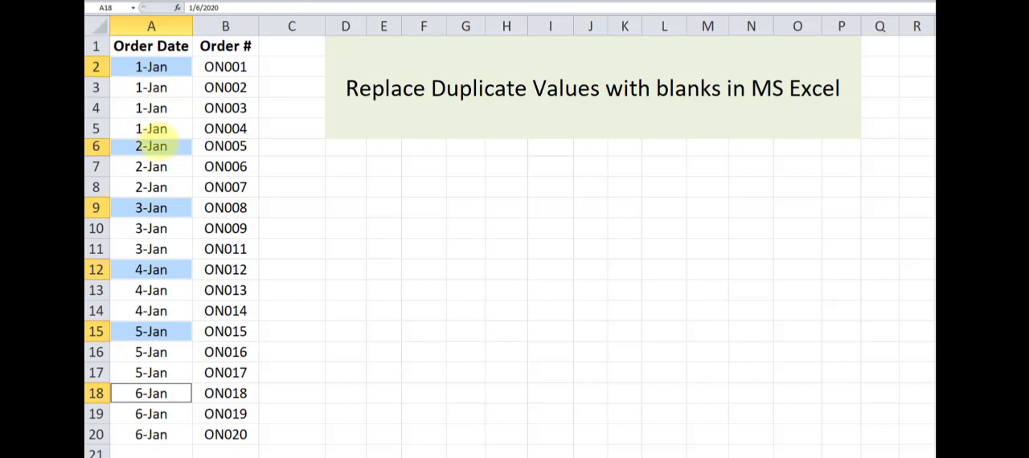
pyautogui.moveTo(151, 321)
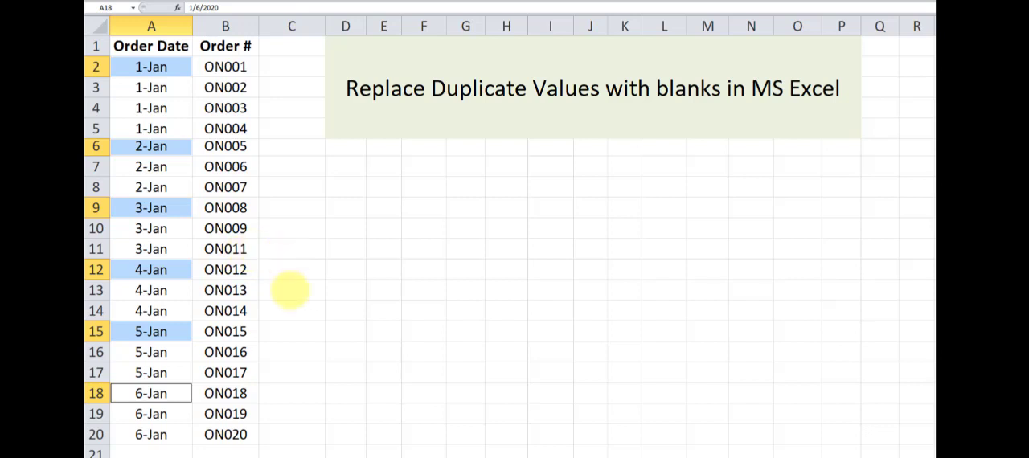
pyautogui.click(293, 290)
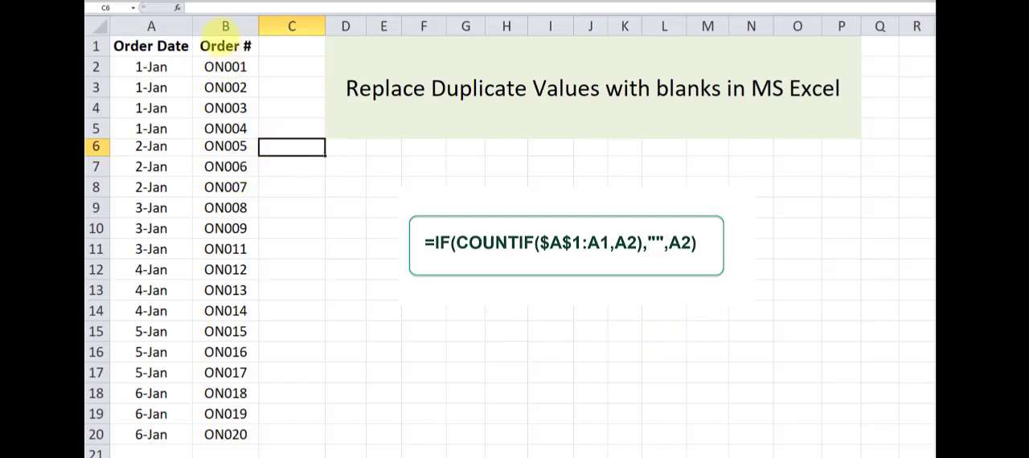
# Insert an empty column B headed 'Order Date' and move to B2 for the formula
pyautogui.click(225, 25)
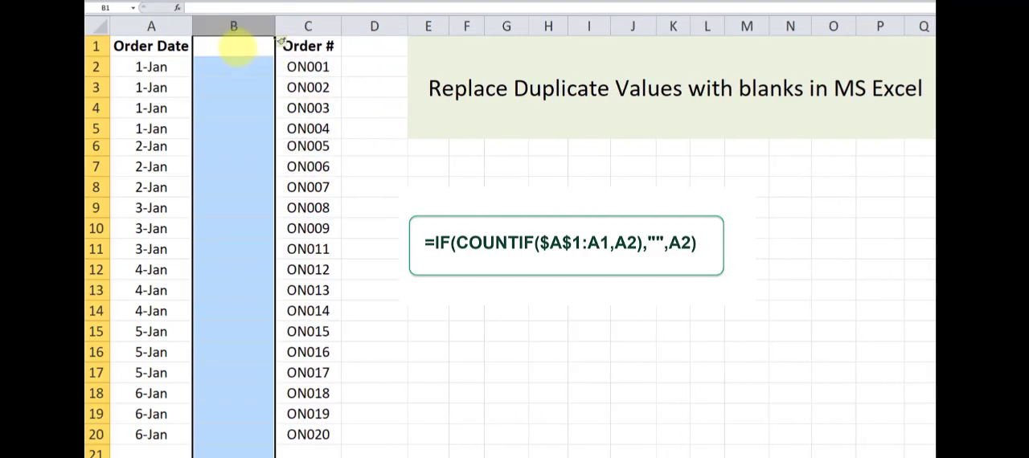
pyautogui.write('oRDER')
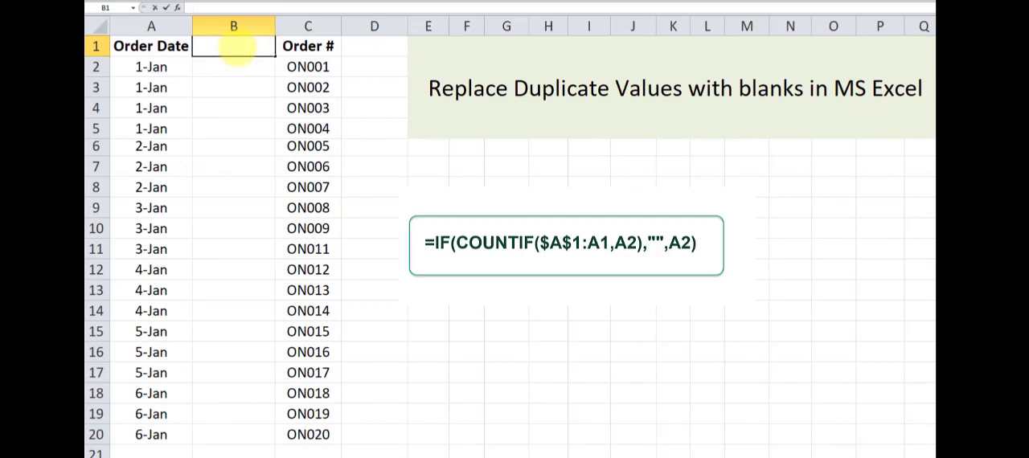
pyautogui.write('Order Date')
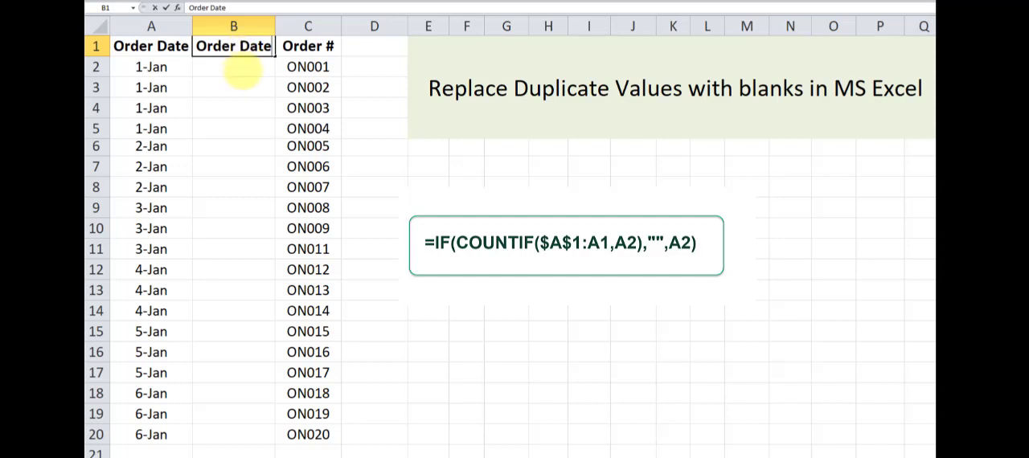
pyautogui.click(235, 66)
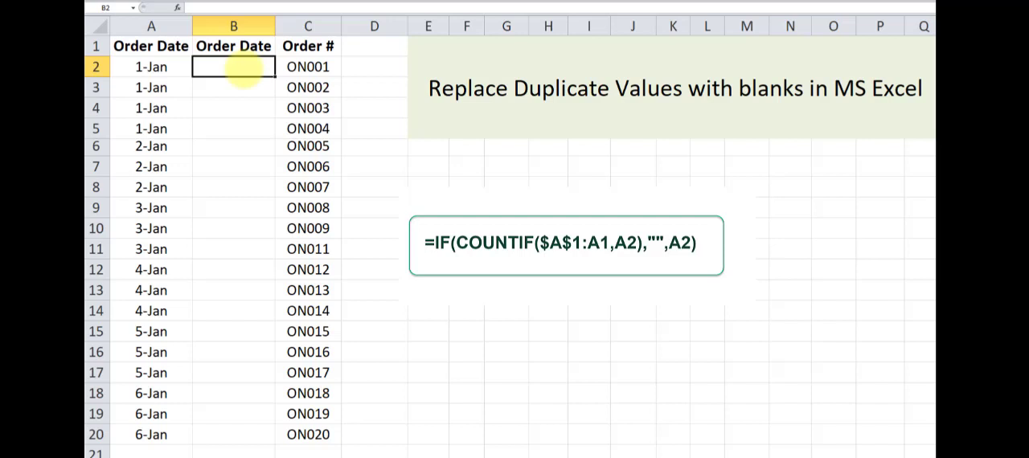
# Enter =IF(COUNTIF($A$1:A1,A2),"",A2) in B2 so it shows 1-Jan
pyautogui.write('=')
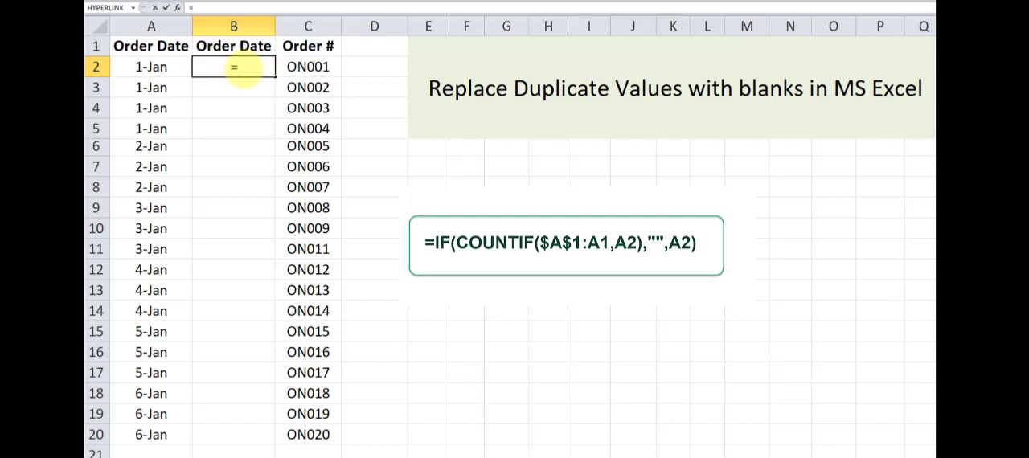
pyautogui.write('IF(')
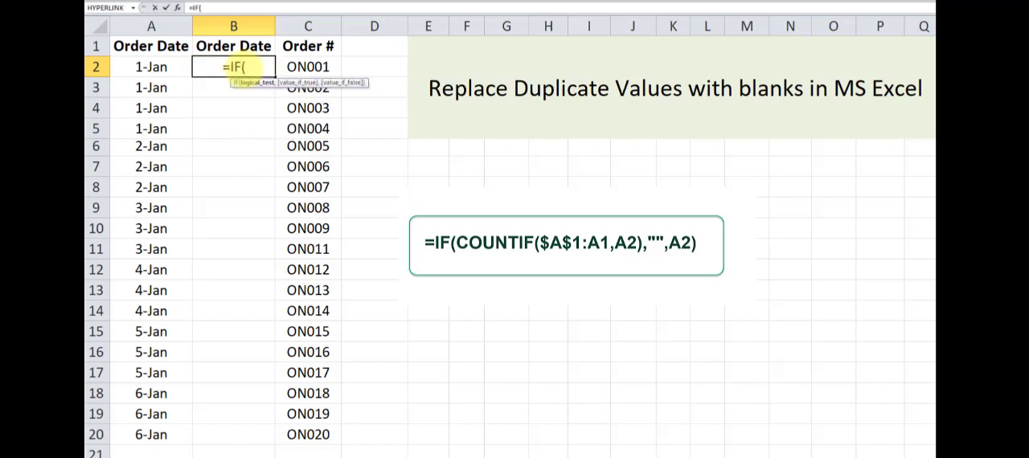
pyautogui.write('COUNTIF')
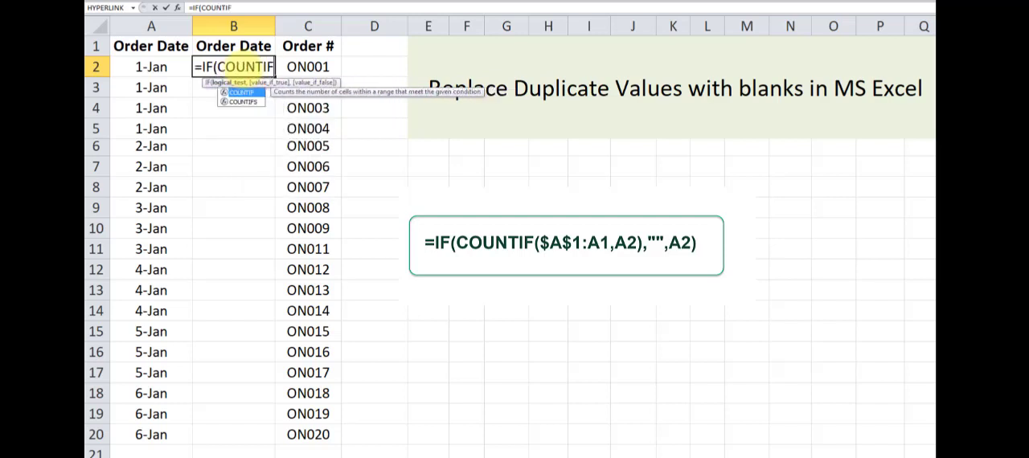
pyautogui.write('(A')
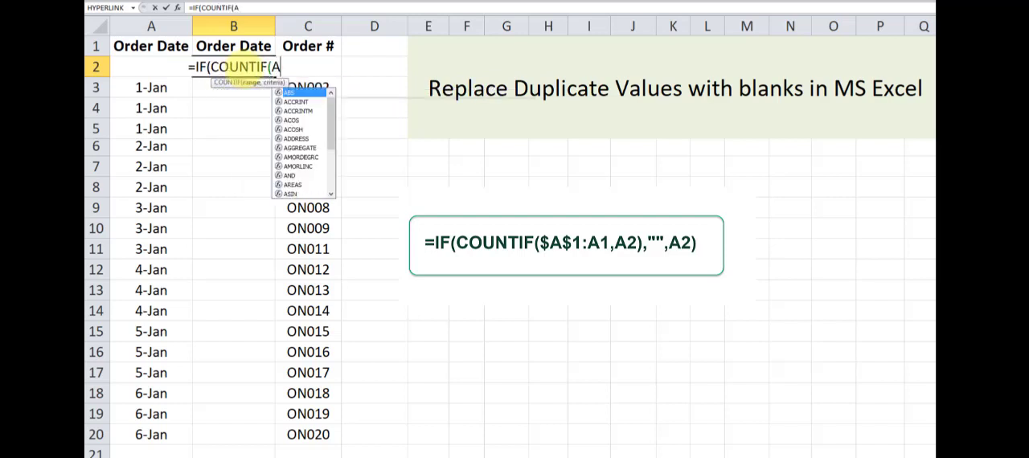
pyautogui.write('1:A1')
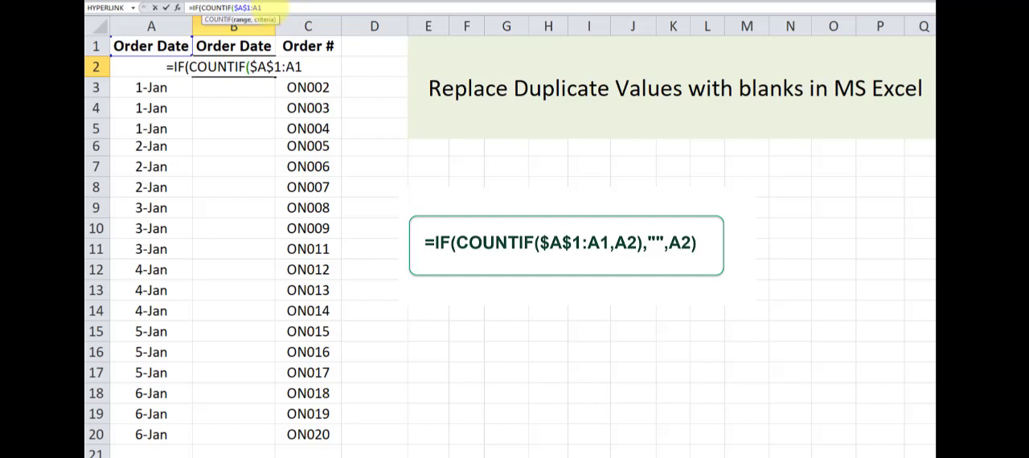
pyautogui.write(',A2')
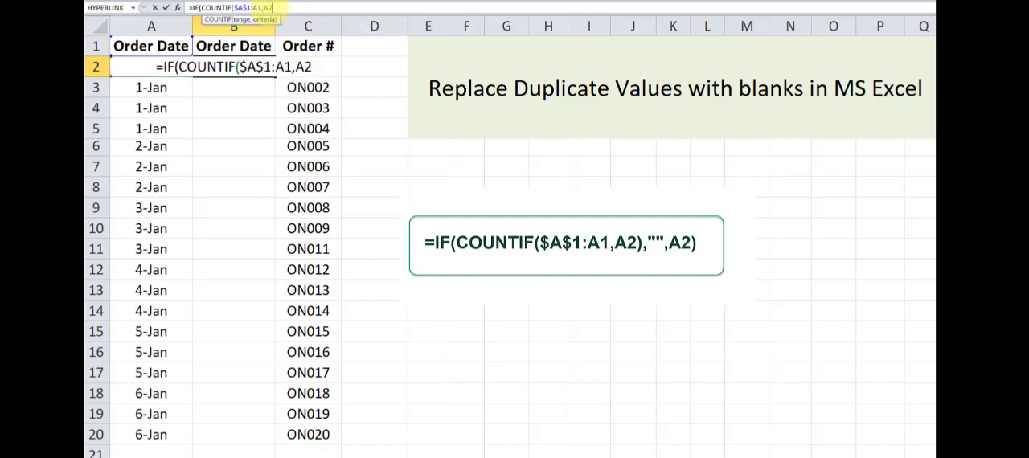
pyautogui.write('),"",A2')
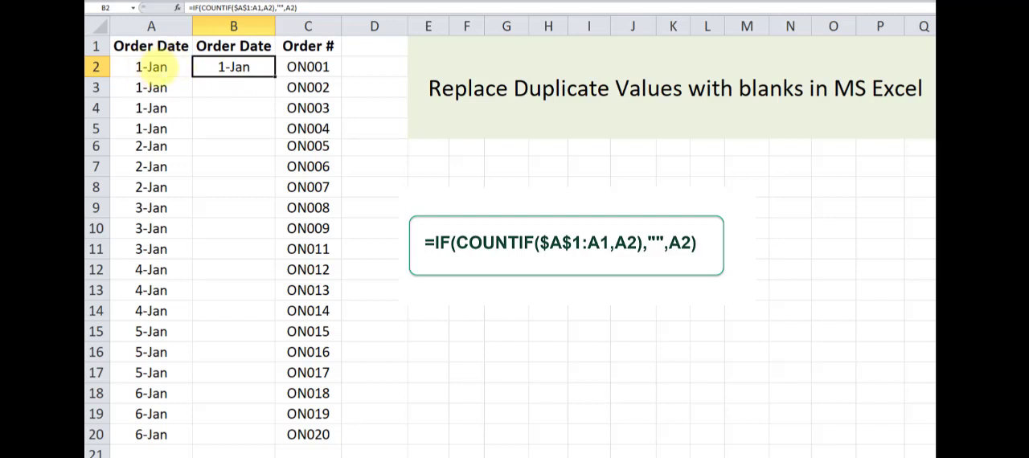
pyautogui.click(151, 67)
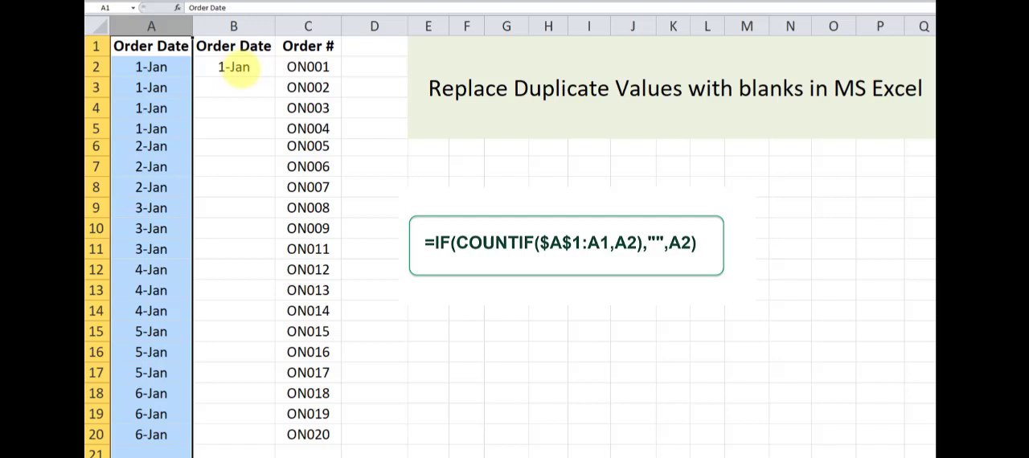
pyautogui.click(234, 68)
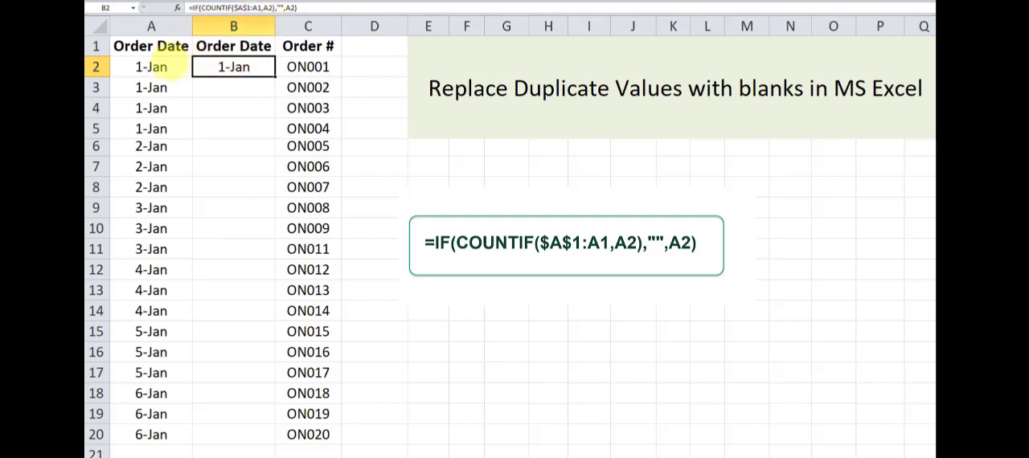
pyautogui.click(151, 68)
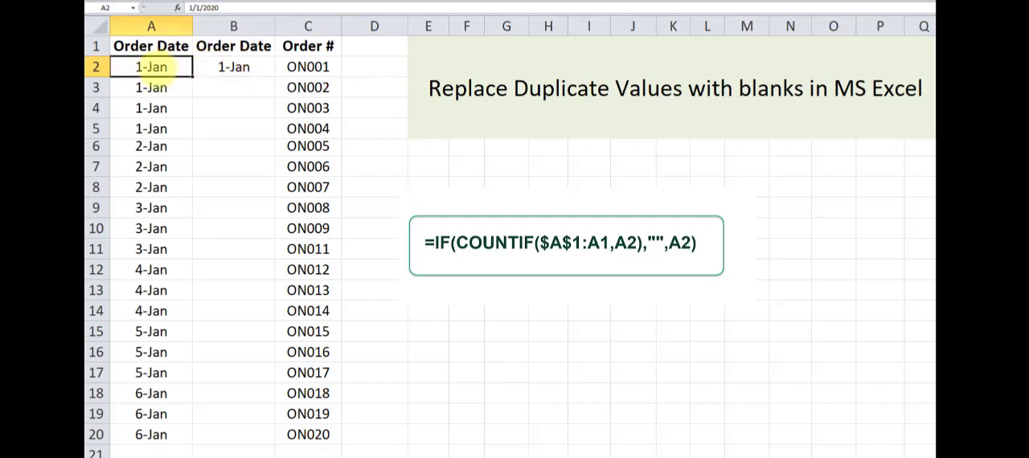
pyautogui.click(233, 68)
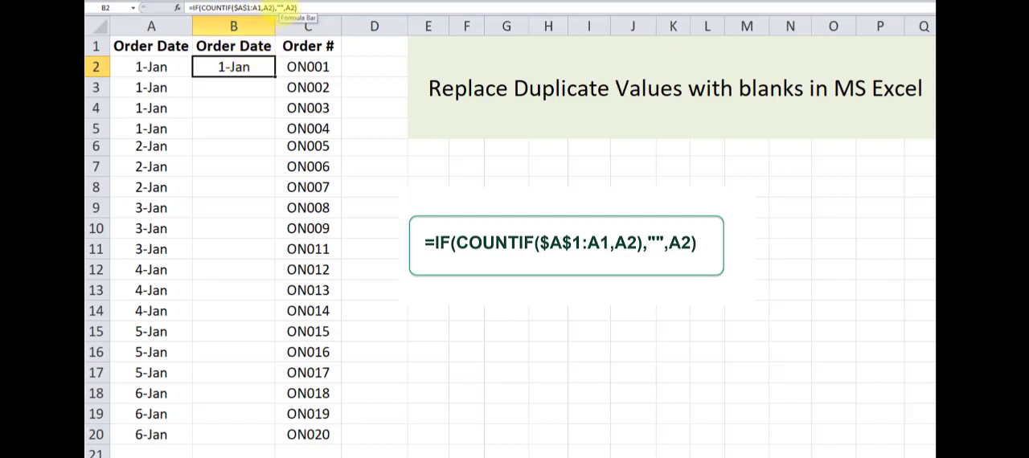
pyautogui.click(151, 68)
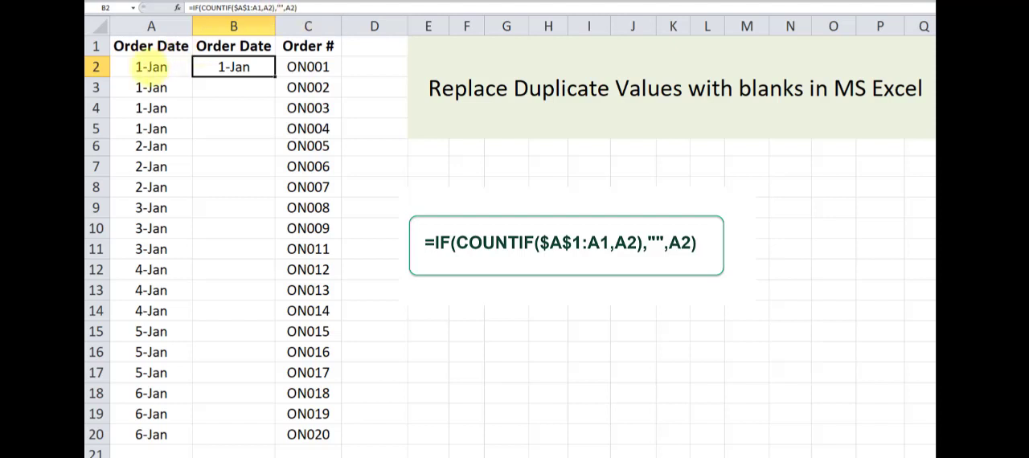
pyautogui.click(233, 67)
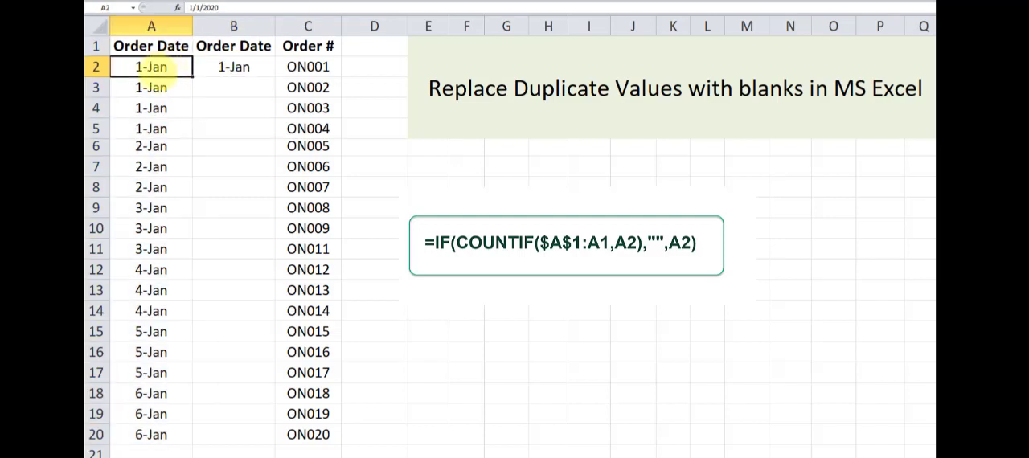
pyautogui.click(235, 68)
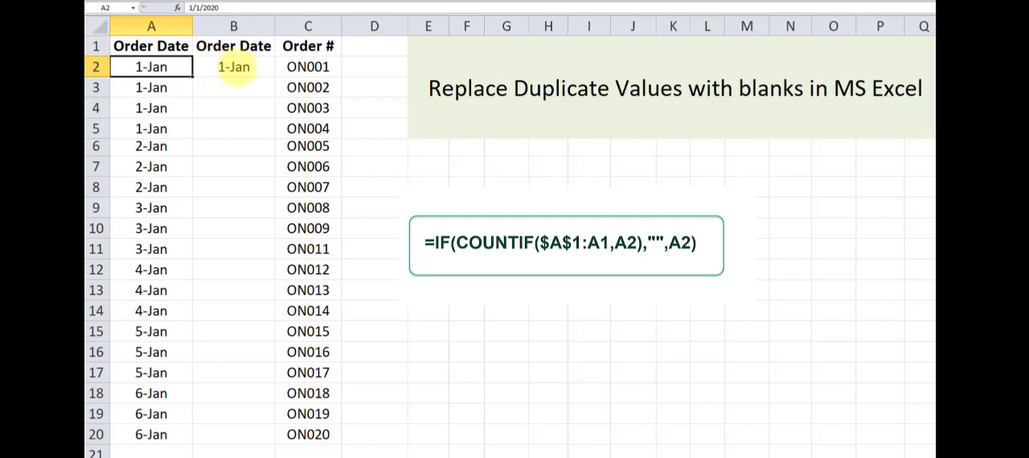
pyautogui.click(235, 67)
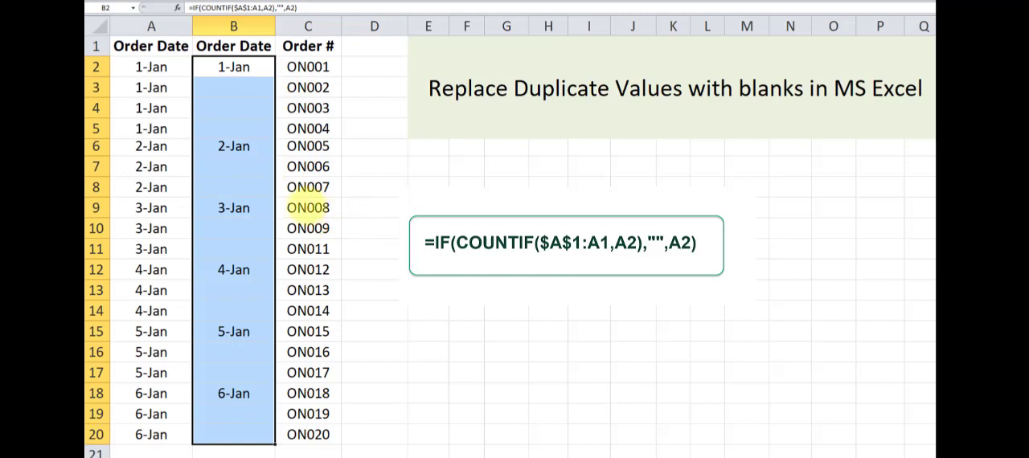
# Fill B2 down to B20 so repeated dates stay blank, then deselect to view the results
pyautogui.click(233, 68)
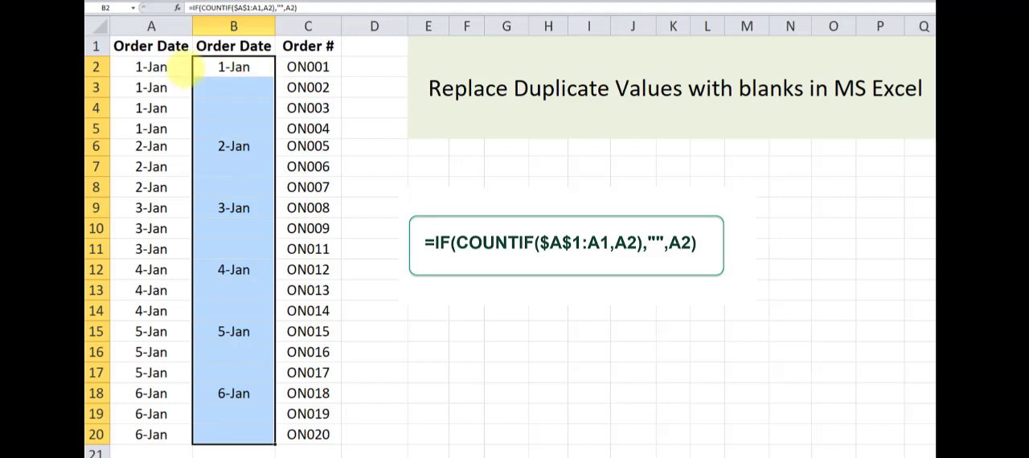
pyautogui.click(309, 129)
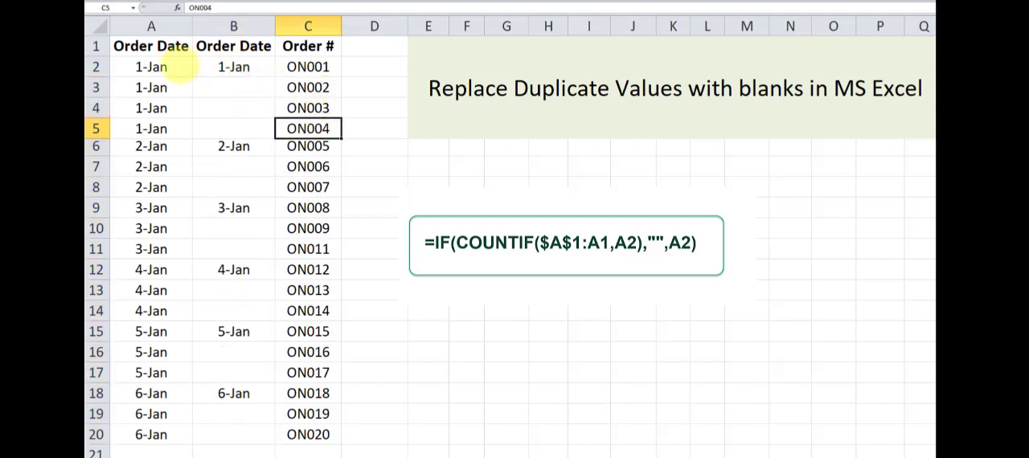
pyautogui.click(151, 26)
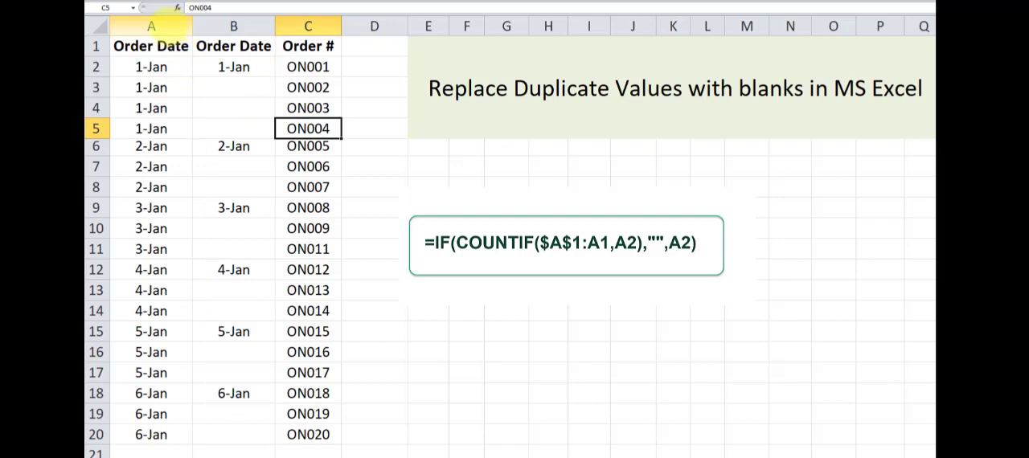
pyautogui.click(151, 26)
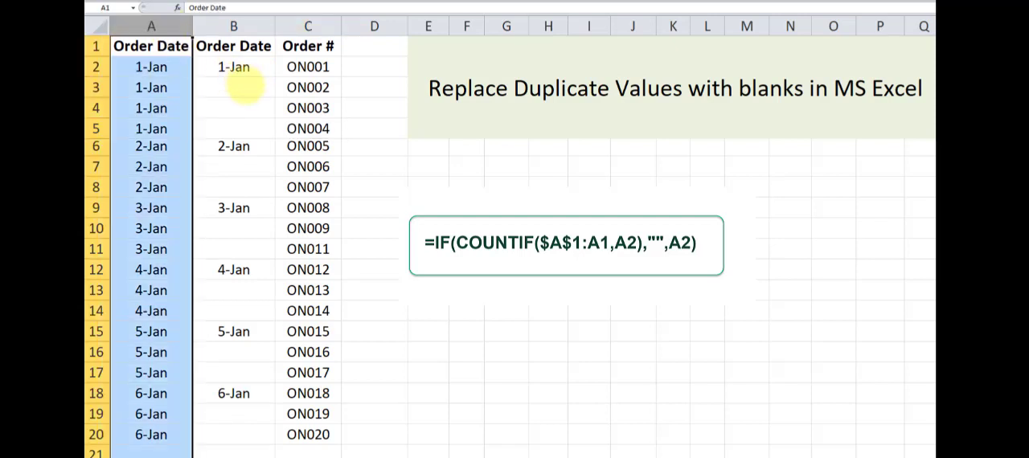
pyautogui.click(233, 86)
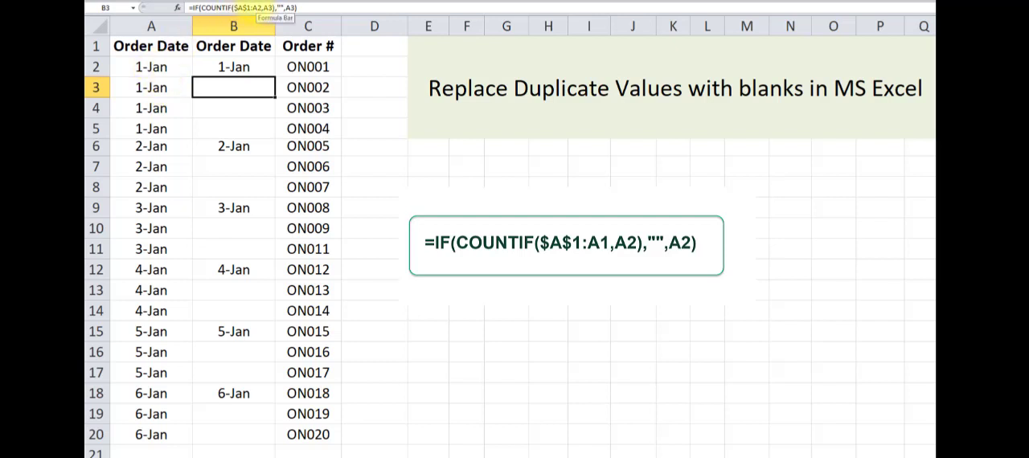
pyautogui.click(151, 87)
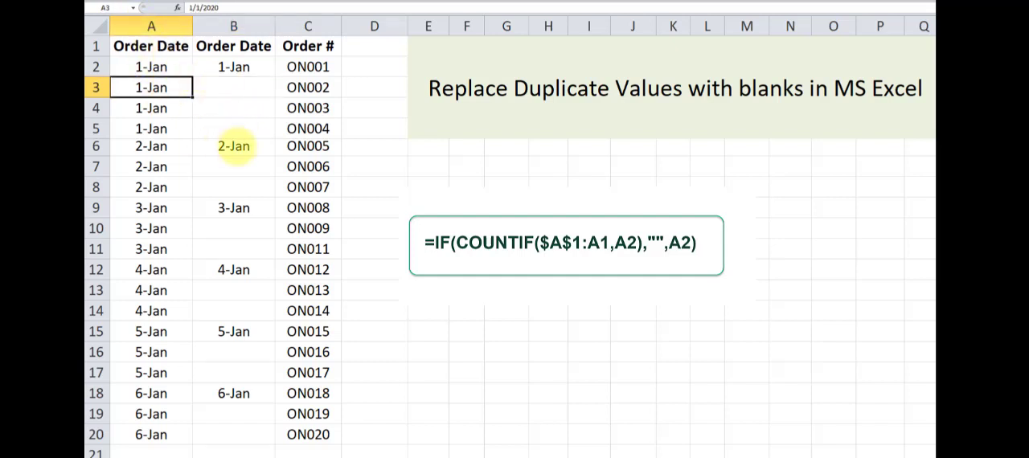
pyautogui.click(233, 145)
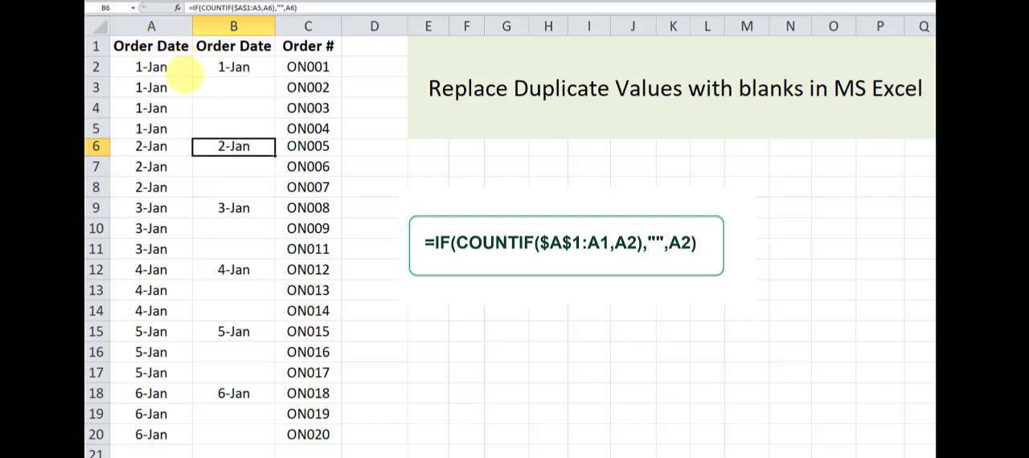
pyautogui.moveTo(183, 128)
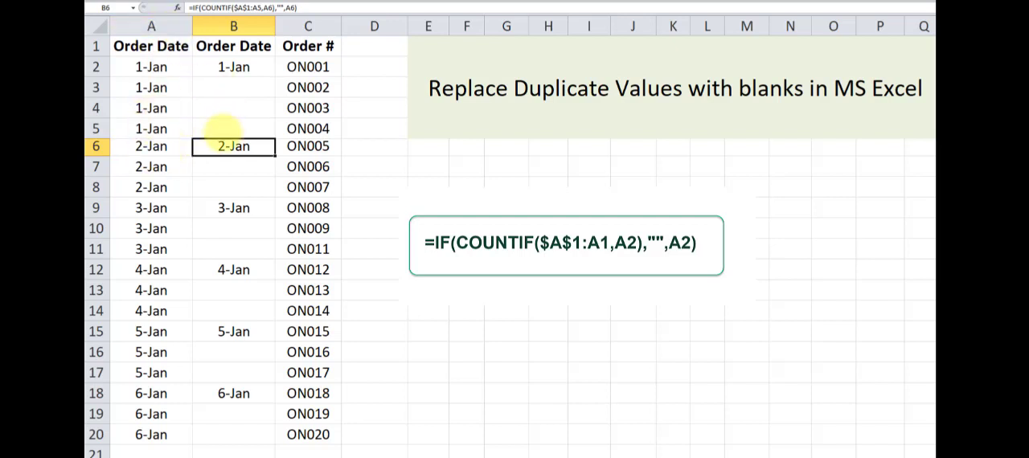
pyautogui.click(151, 145)
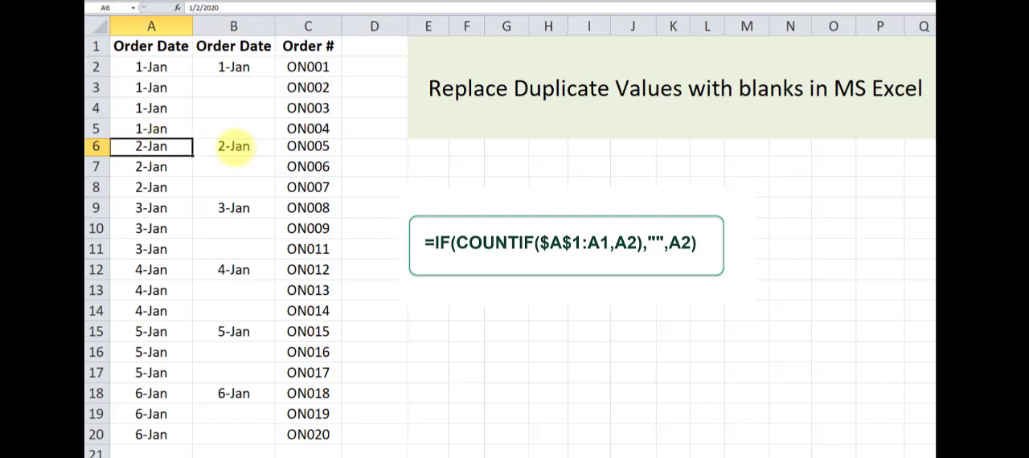
pyautogui.click(233, 145)
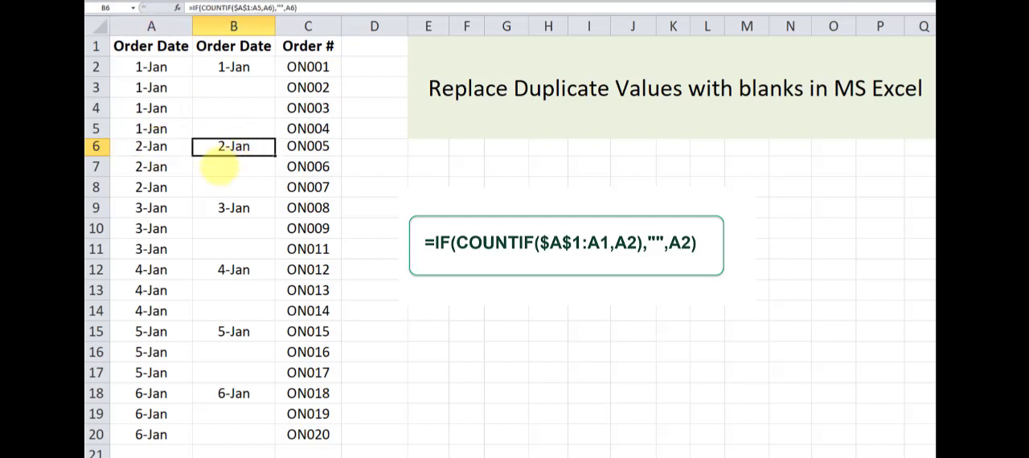
pyautogui.click(233, 167)
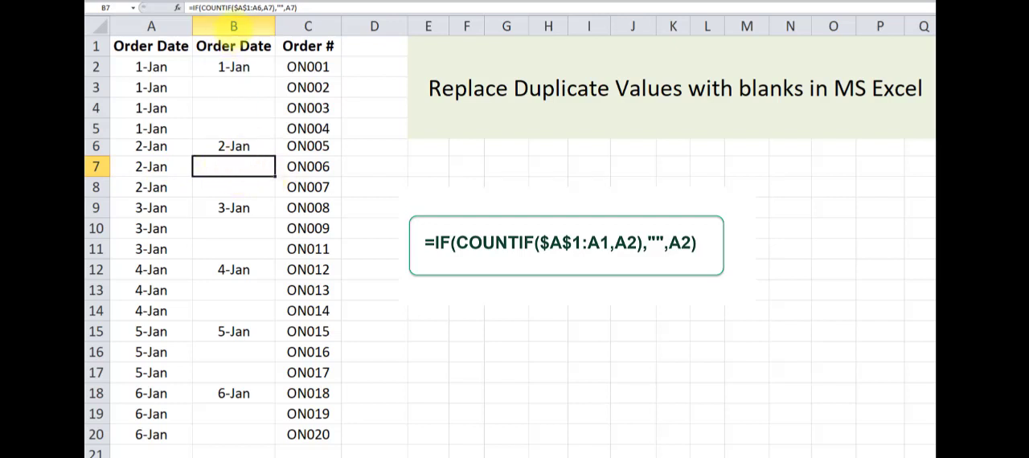
pyautogui.click(233, 26)
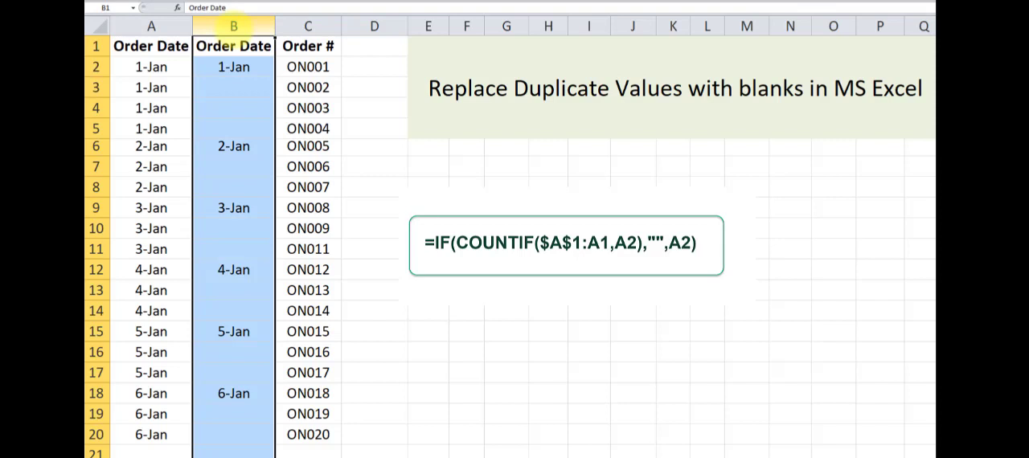